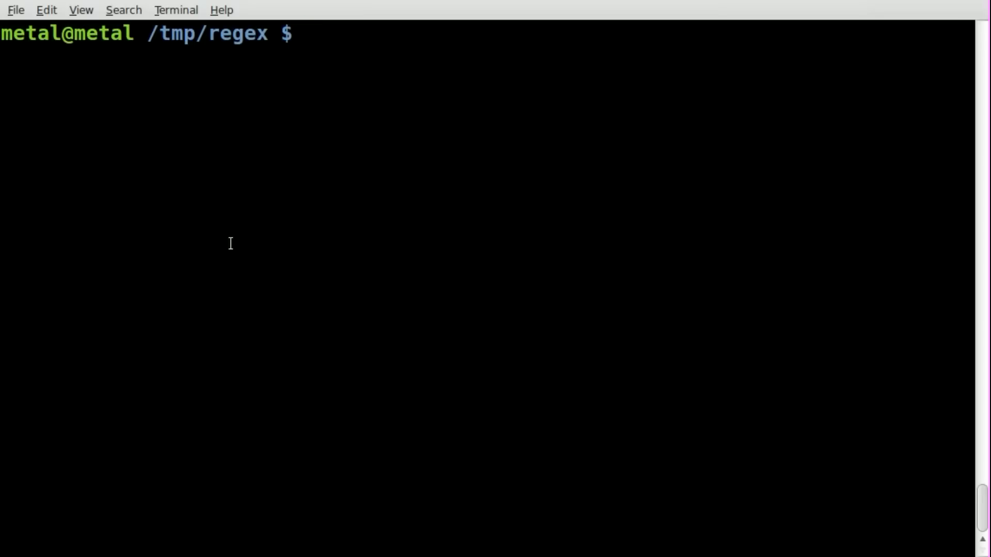
# Print the full contents of word.txt with cat.
pyautogui.write('cat')
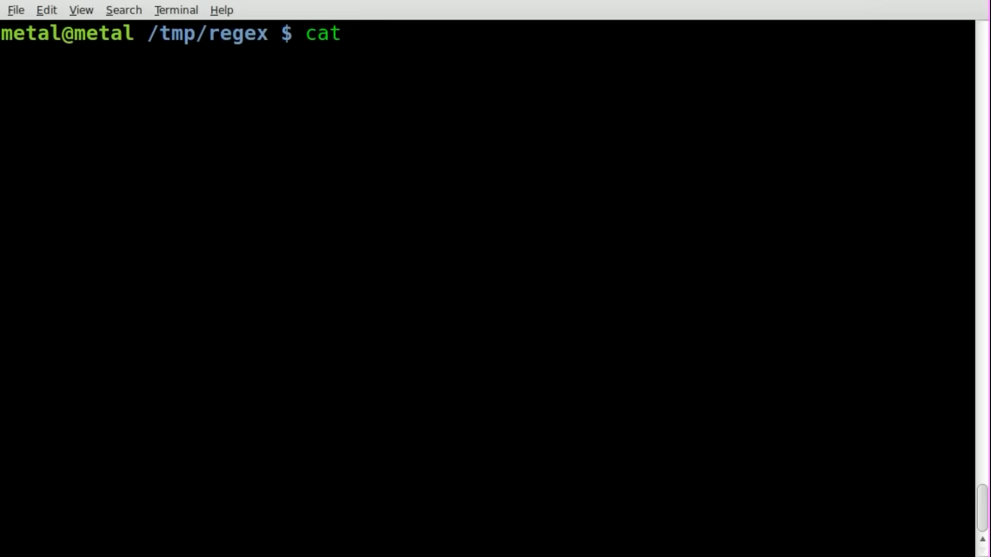
pyautogui.write('word.txt')
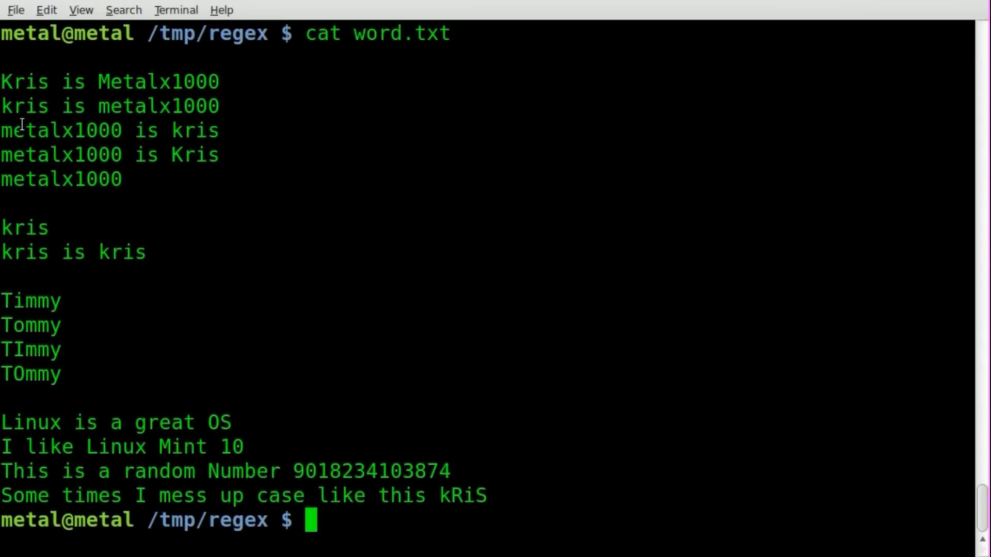
pyautogui.doubleClick(196, 155)
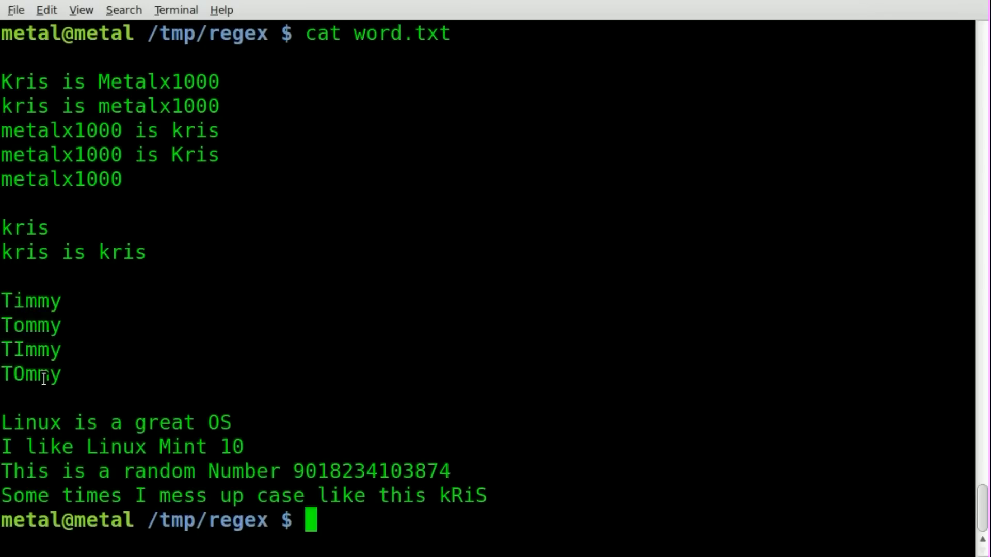
pyautogui.doubleClick(30, 350)
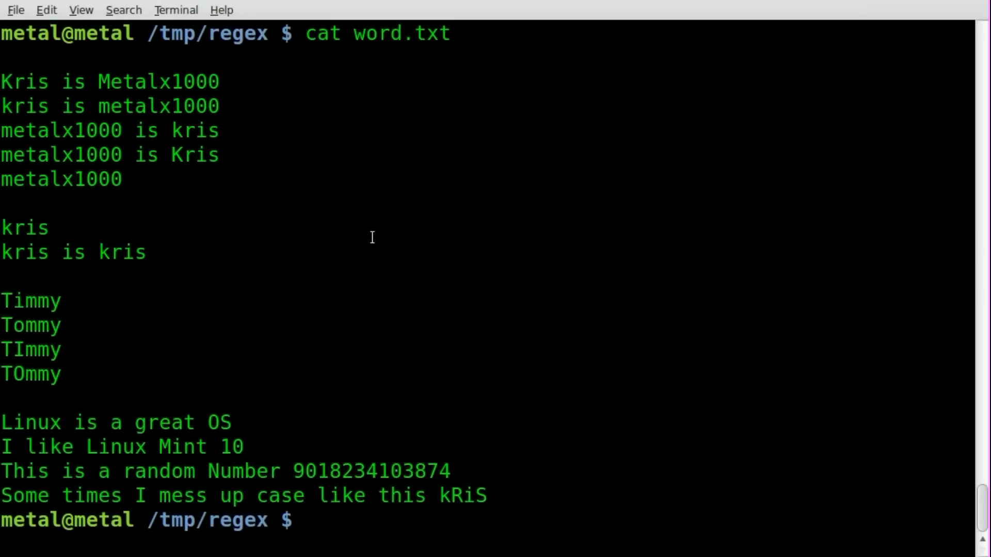
# Search word.txt case-sensitively for kris, then recall the command.
pyautogui.write('gr')
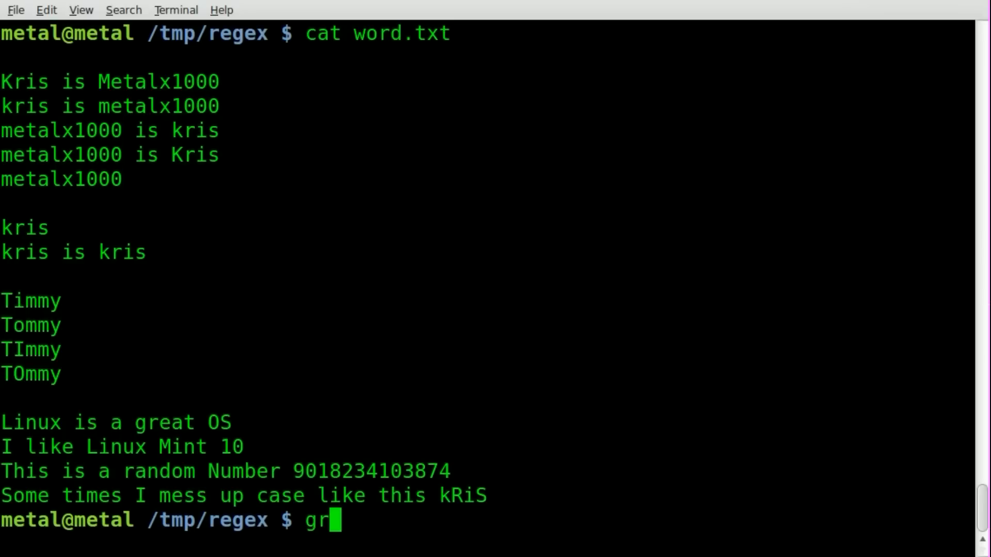
pyautogui.write('ep kr')
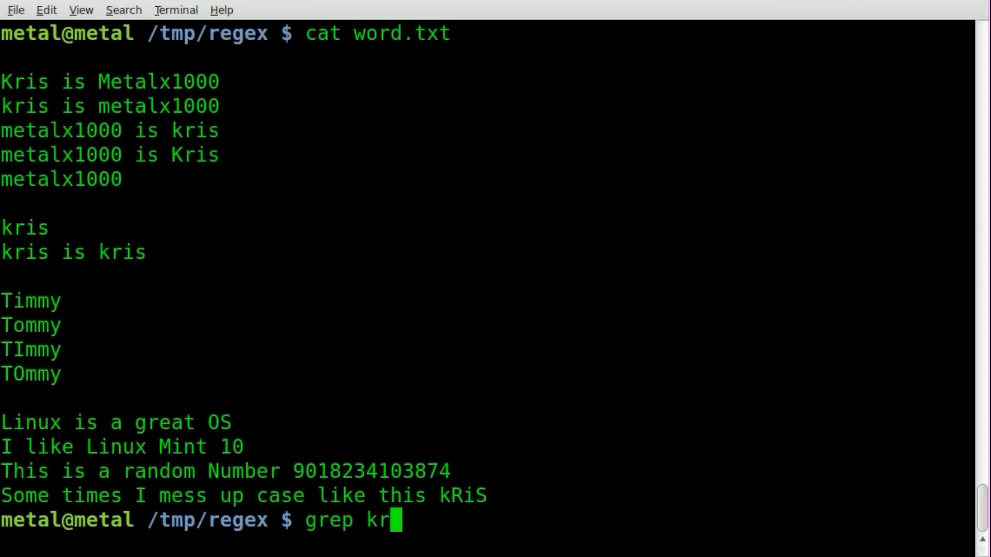
pyautogui.write('is word.txt')
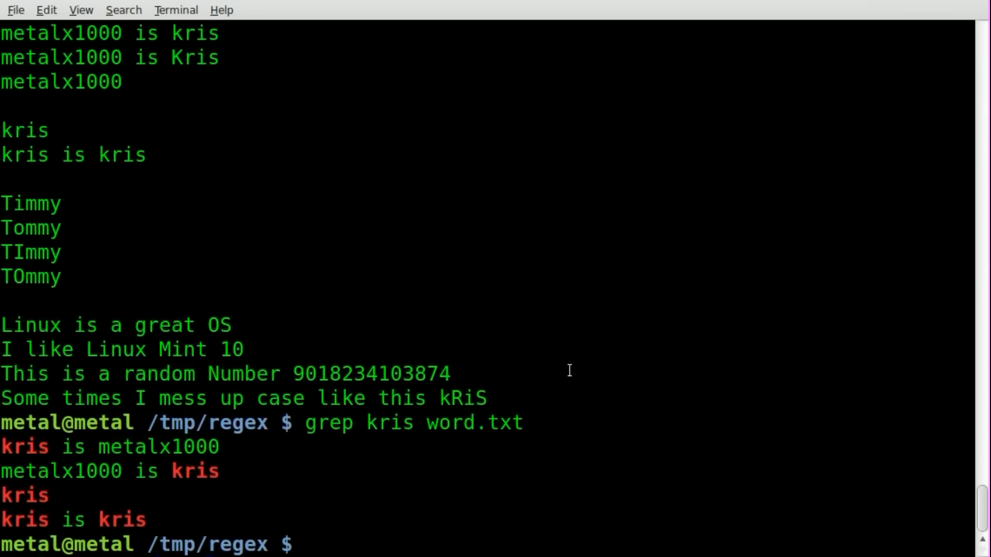
pyautogui.write('grep kris word.txt')
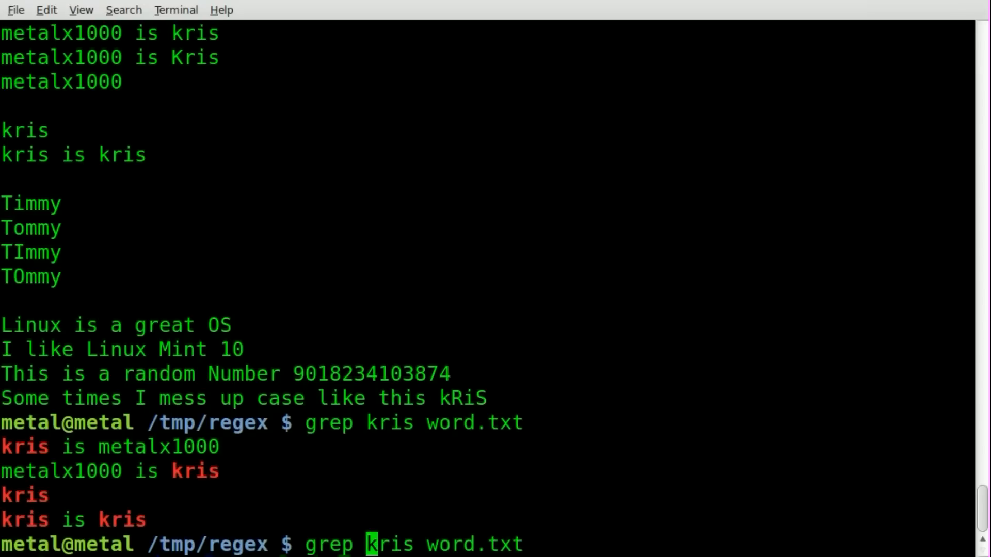
# Run a case-insensitive search: grep -i kris word.txt.
pyautogui.write('-i')
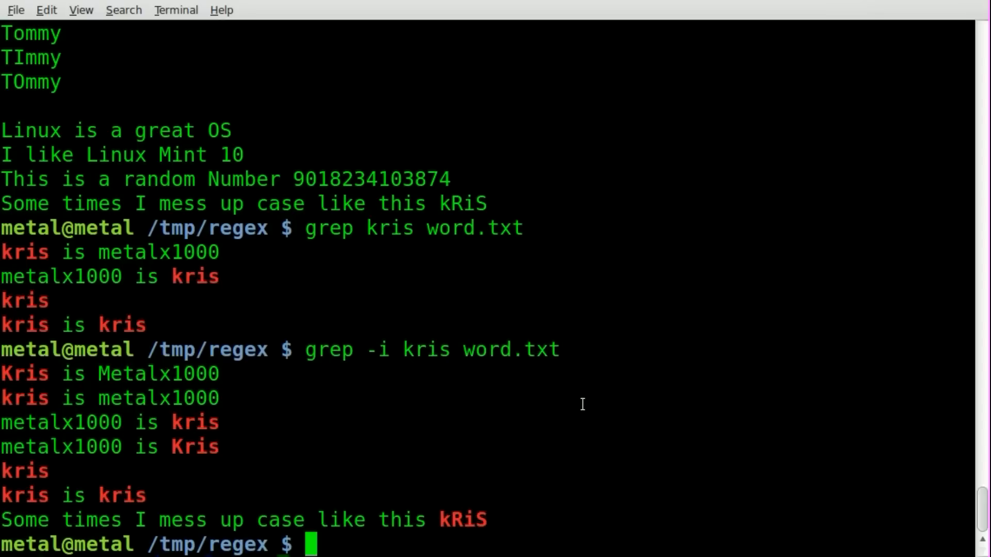
pyautogui.write('grep -i kris word.txt')
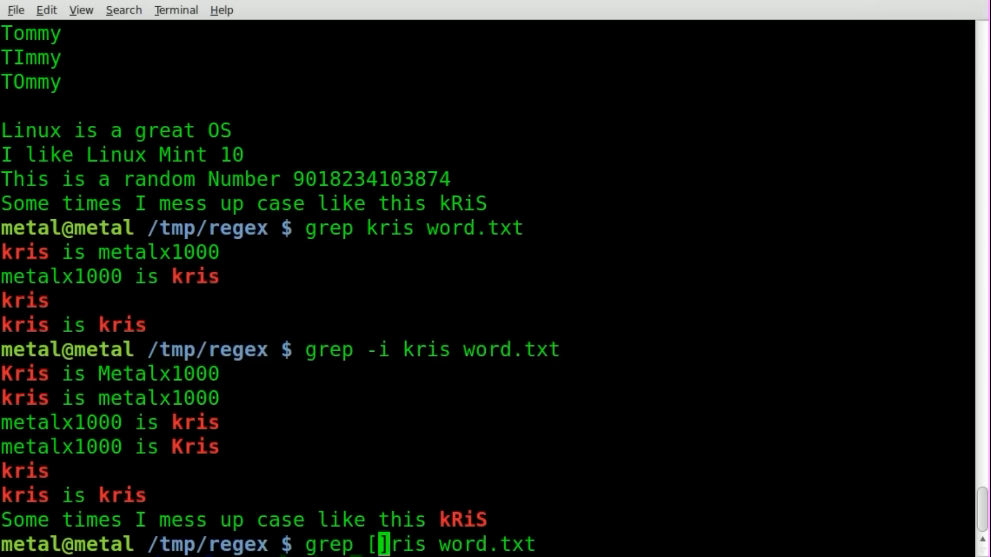
# Run the bracket search grep [kK]ris word.txt.
pyautogui.write('kK')
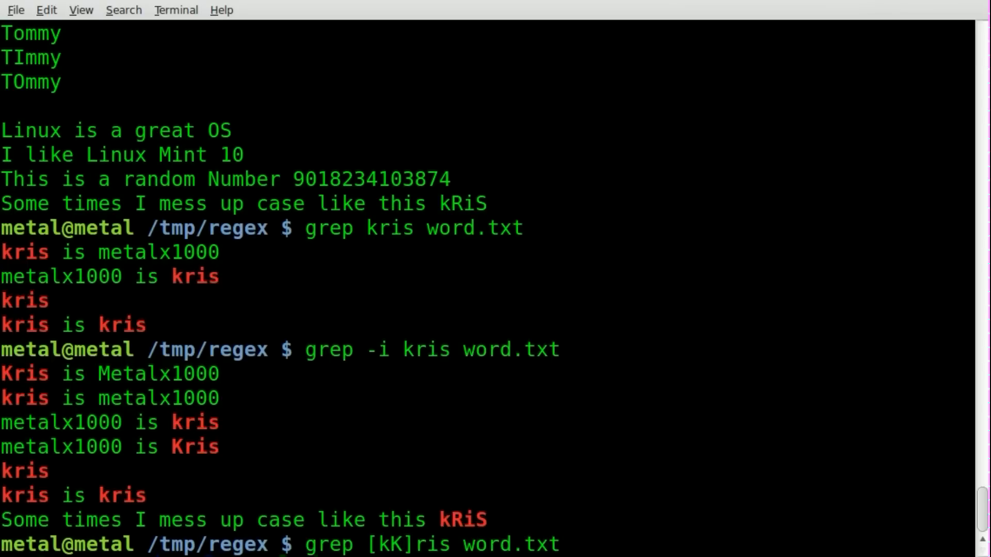
pyautogui.press('Return')
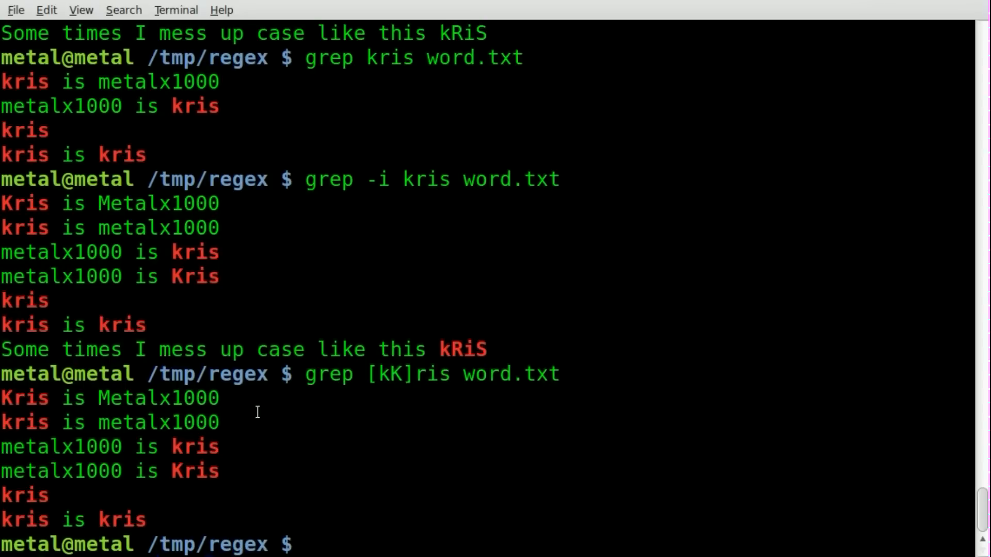
pyautogui.doubleClick(25, 398)
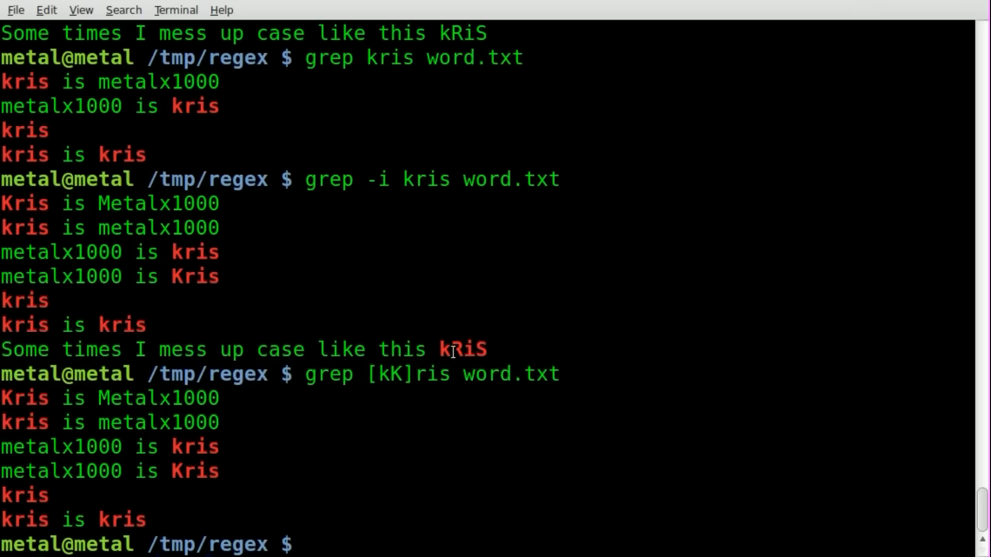
pyautogui.doubleClick(461, 350)
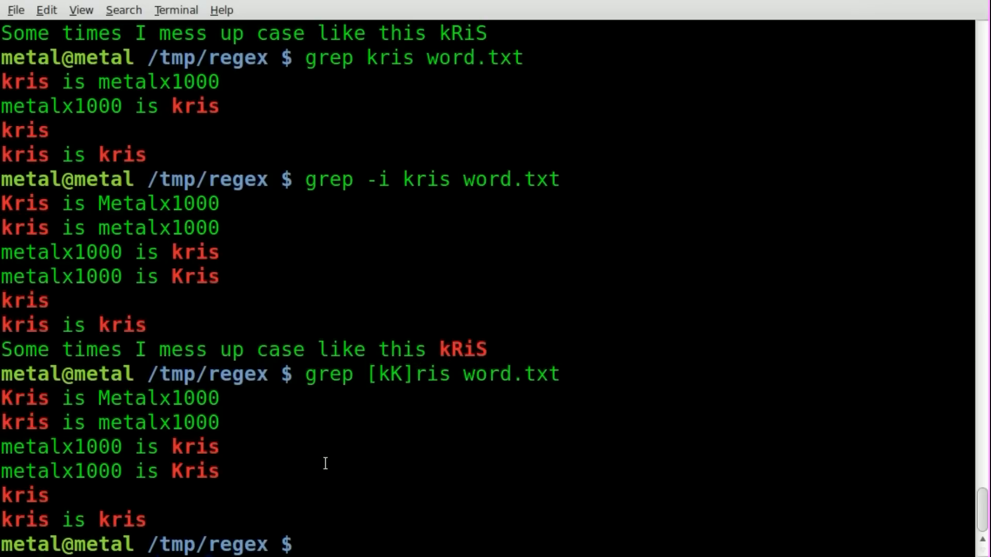
# Run case-insensitive searches for tommy and timmy in word.txt.
pyautogui.write('cat')
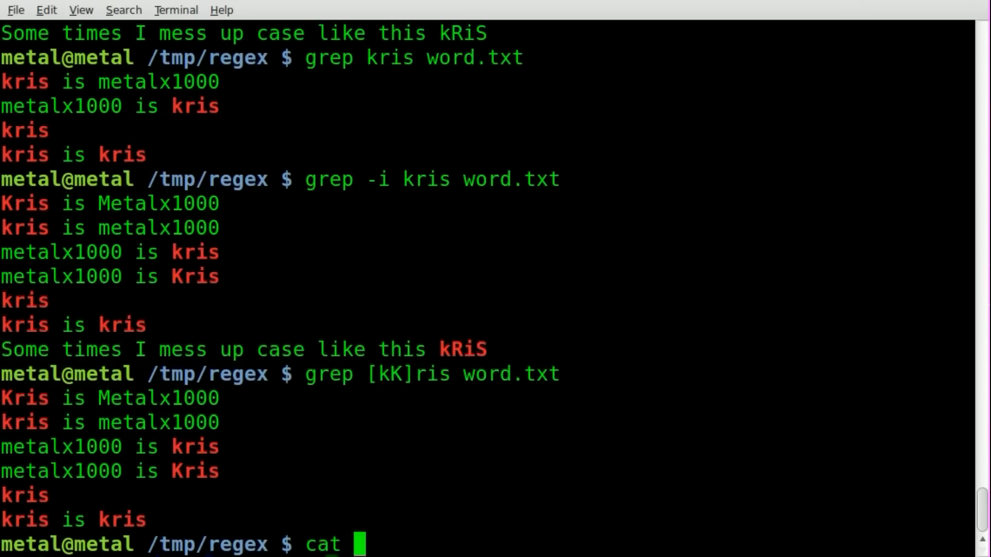
pyautogui.press('BackSpace')
pyautogui.write('grep -')
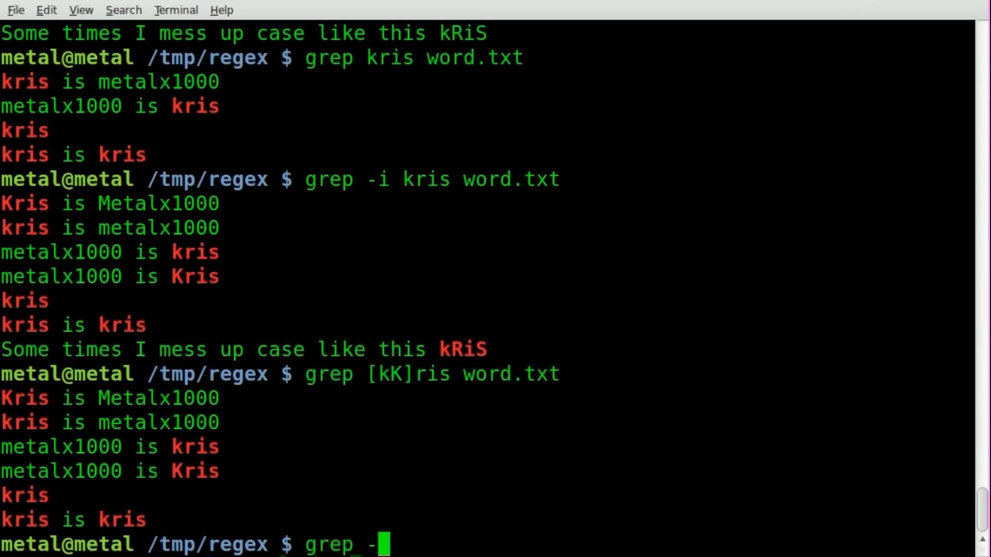
pyautogui.write('i')
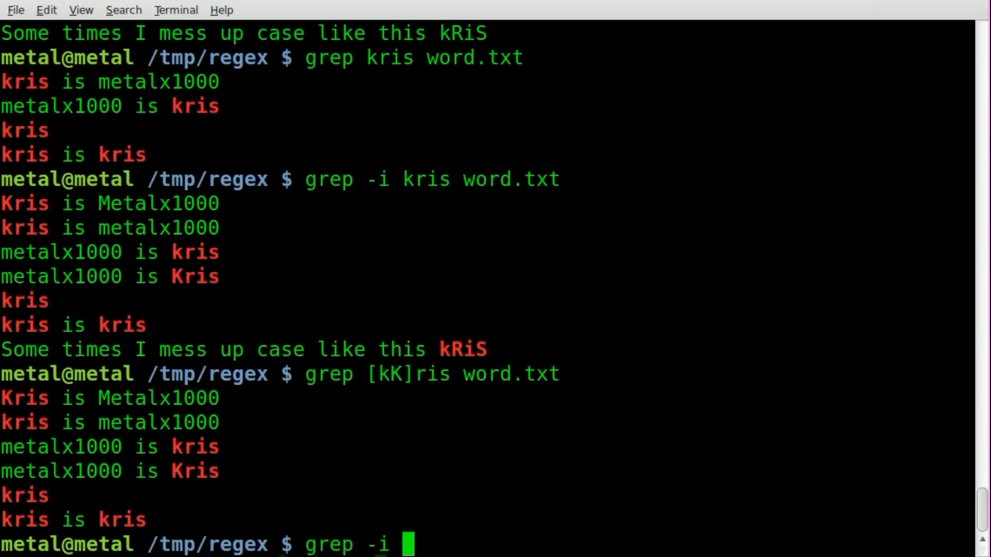
pyautogui.write('tommy')
pyautogui.write('grep Timmy word.txt')
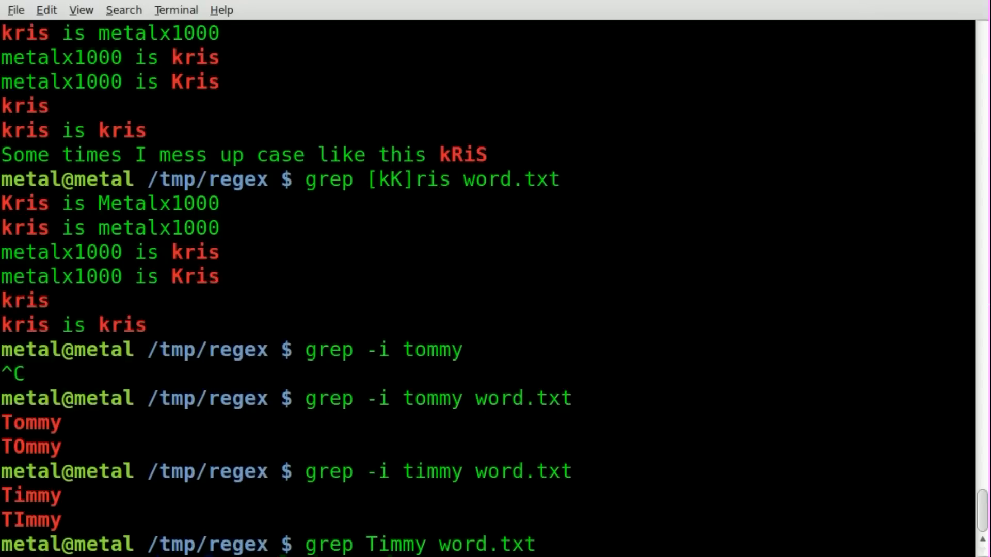
# Run the bracket searches T[oO]mmy, T[iI]mmy and T[ioIO]mmy on word.txt.
pyautogui.press('BackSpace')
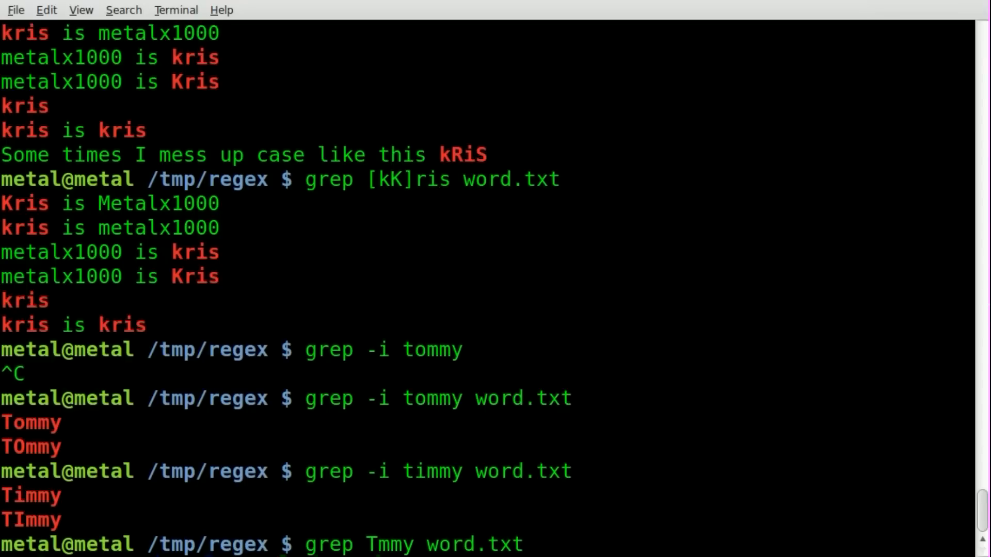
pyautogui.write('[I')
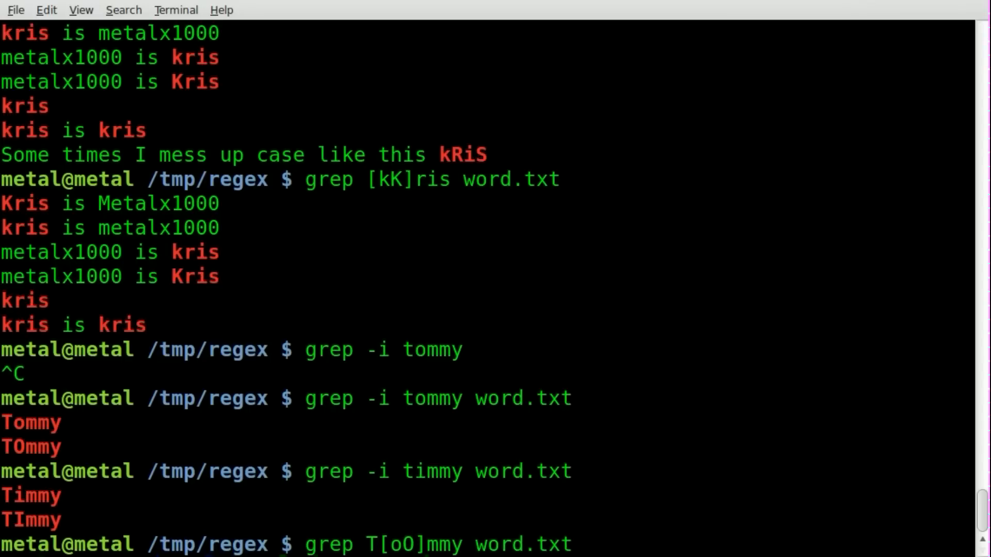
pyautogui.press('Return')
pyautogui.write('grep T[ioIO]mmy word.txt')
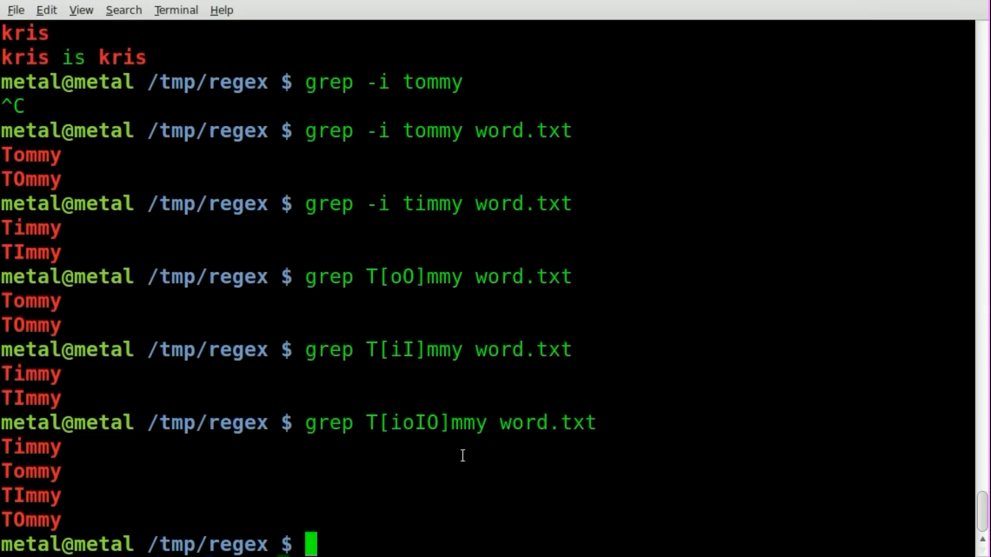
# Reprint word.txt with cat.
pyautogui.write('cat')
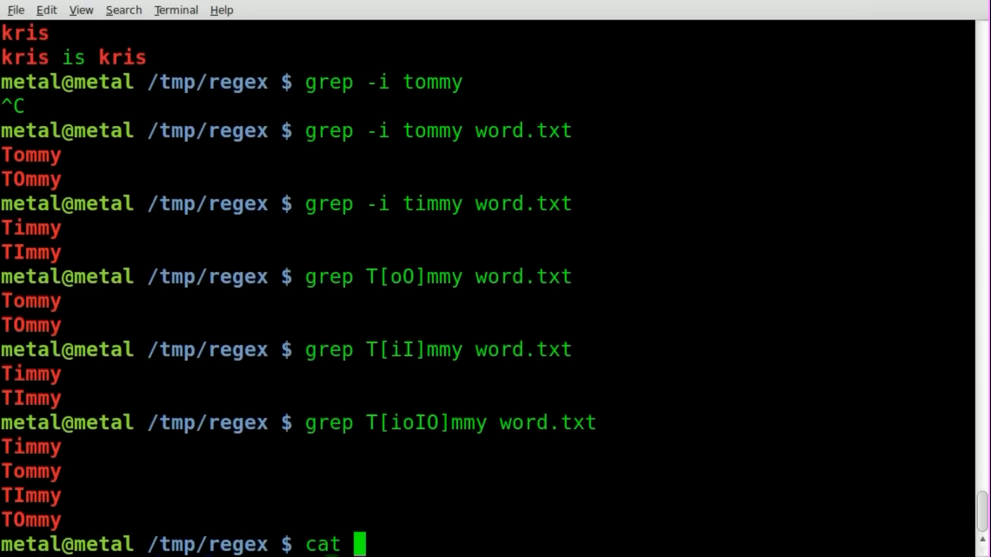
pyautogui.write('word.txt')
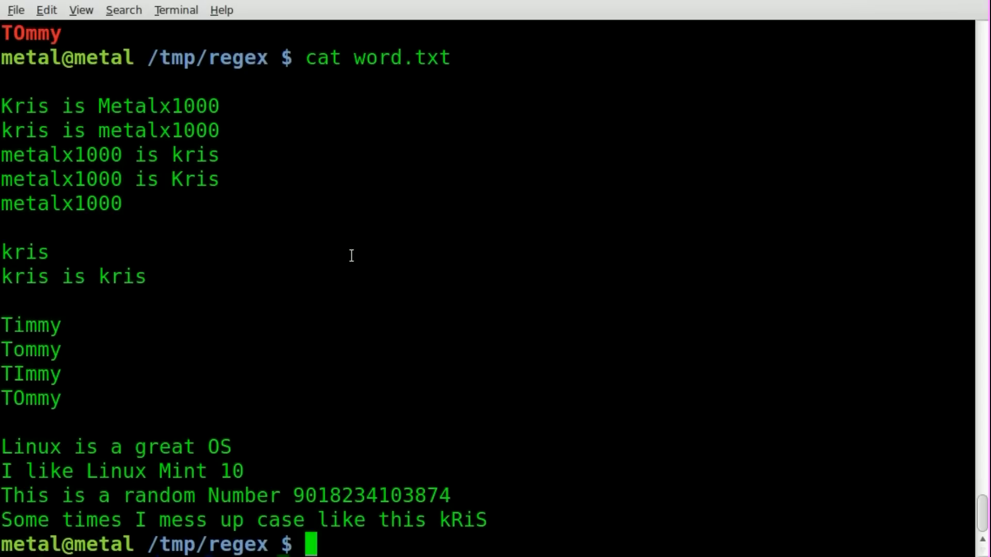
# Search word.txt for lines starting with Kris using grep ^Kris.
pyautogui.write('preg')
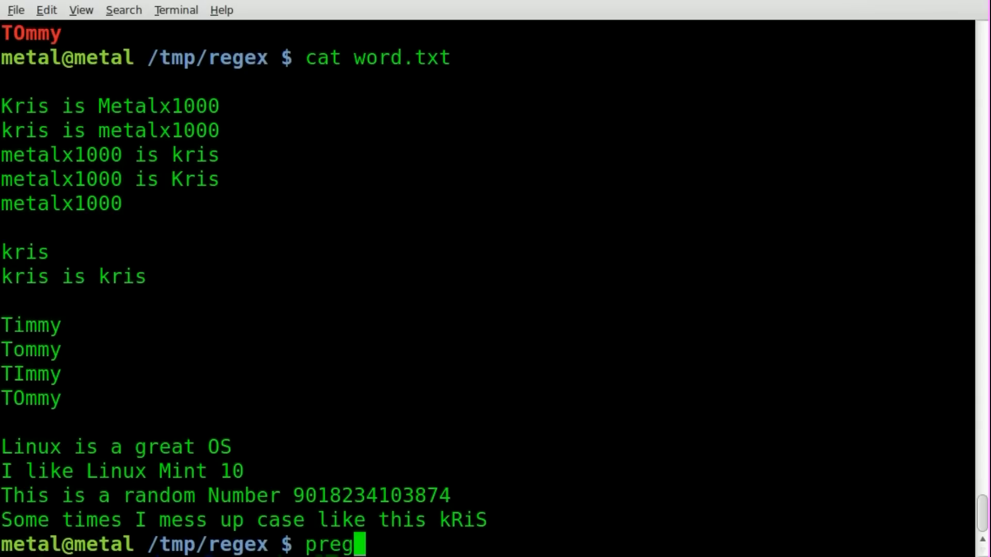
pyautogui.write('grep')
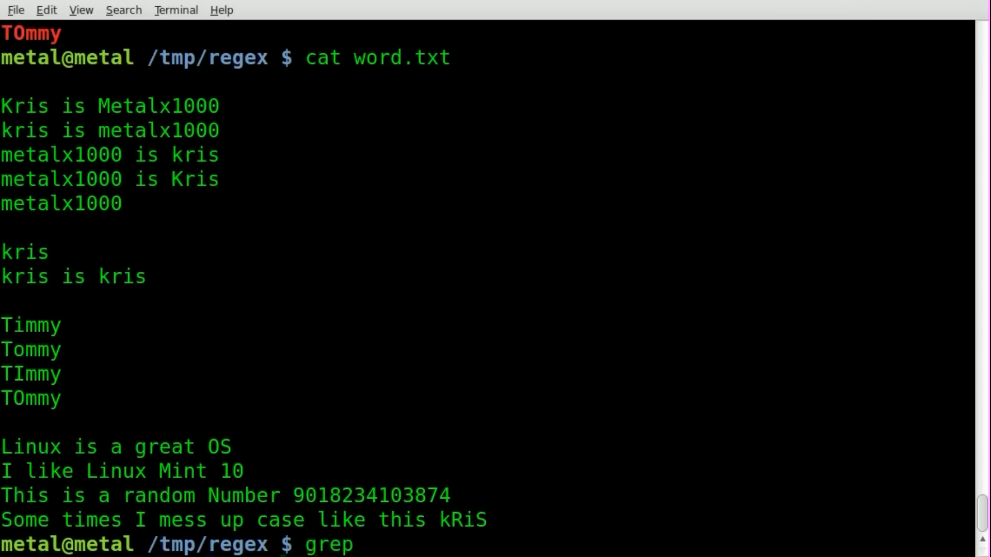
pyautogui.write('^')
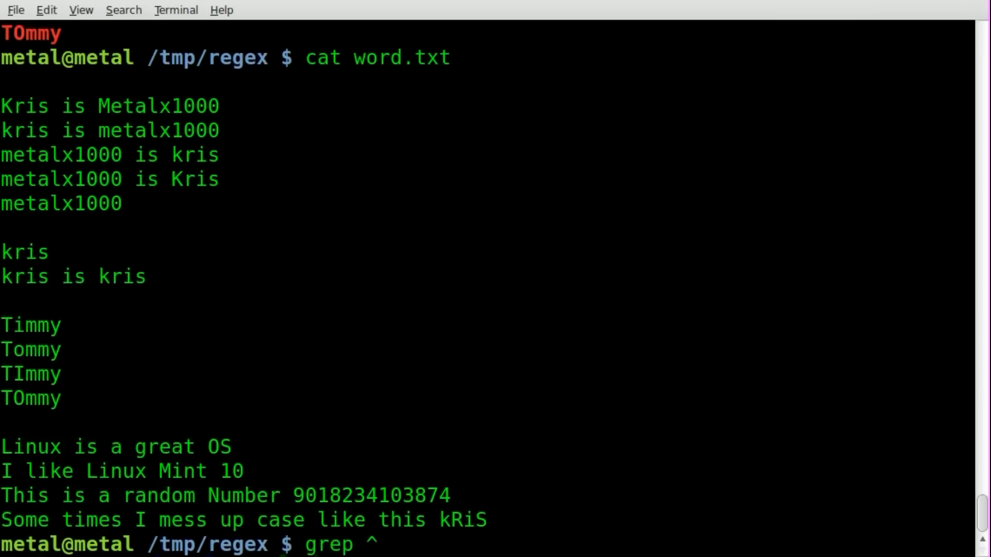
pyautogui.write('K')
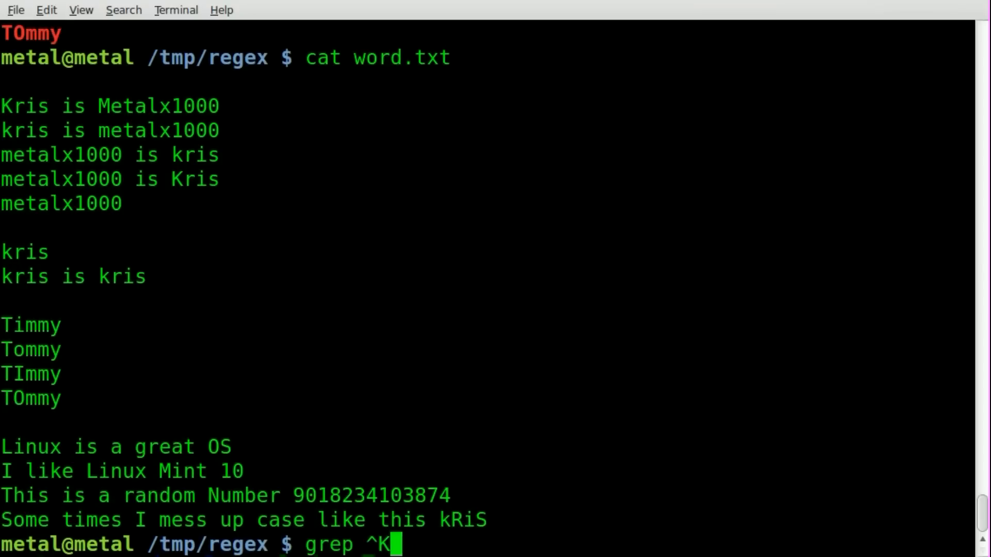
pyautogui.write('ris word.txt')
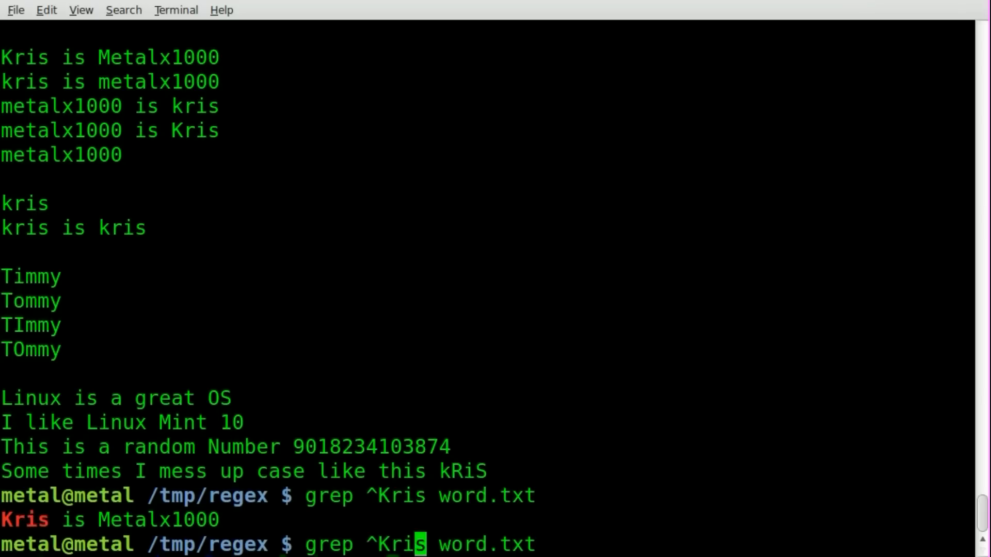
# Search for lines starting with Kris or kris: grep ^[Kk]ris word.txt.
pyautogui.write('[Kk')
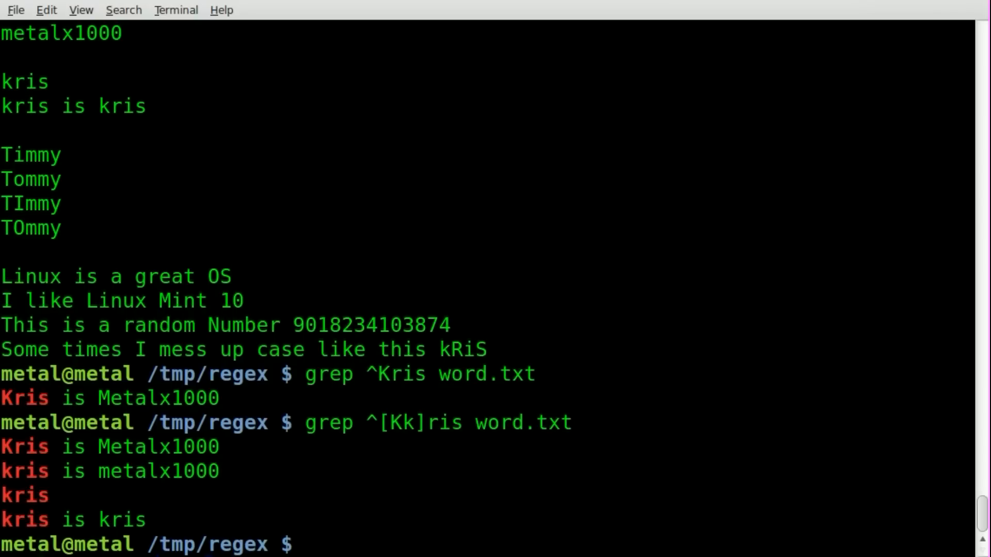
pyautogui.write('grep ^[Kk]ris word.txt')
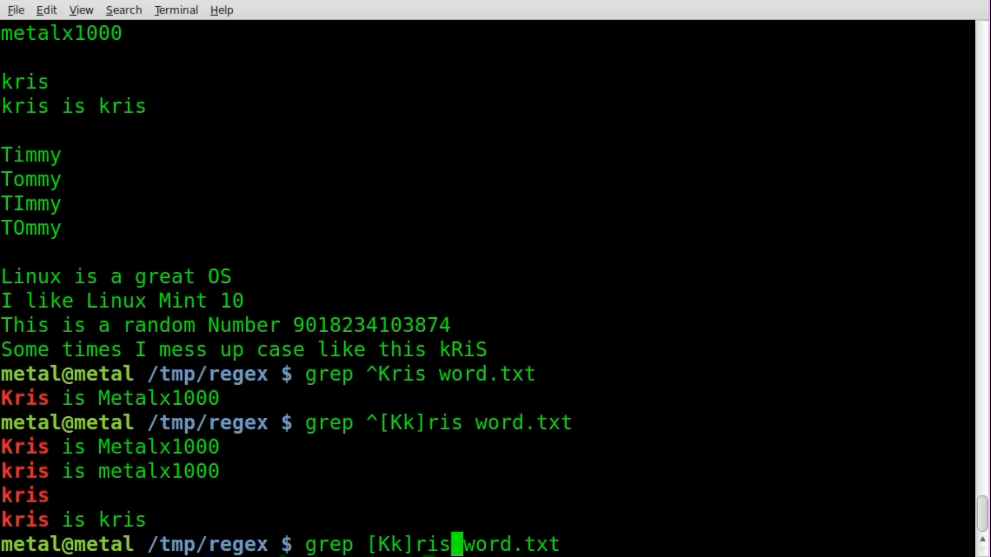
# Run end-anchored searches [Kk]ris$, kris$, Kris$, then ^kris$ on word.txt.
pyautogui.write('$')
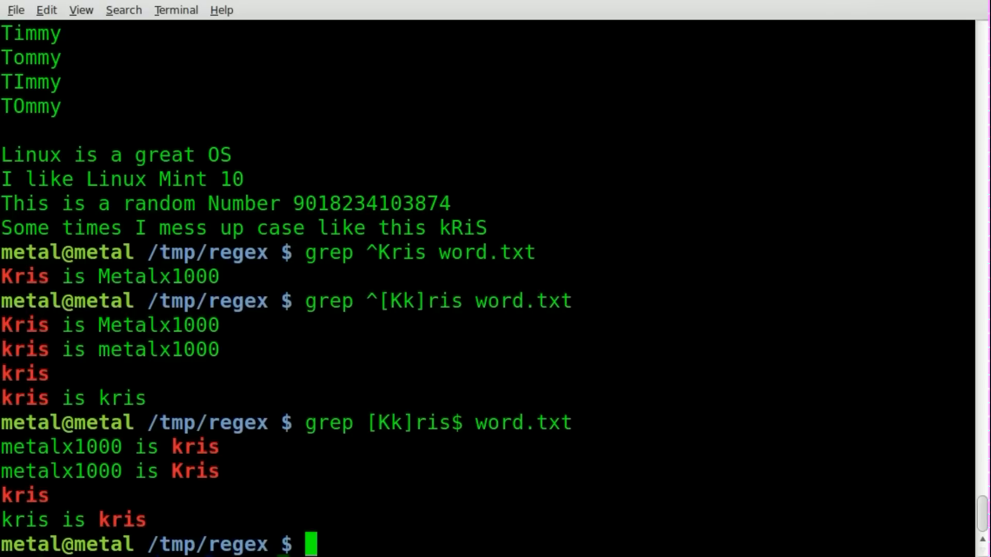
pyautogui.write('grep [Kk]ris$ word.txt')
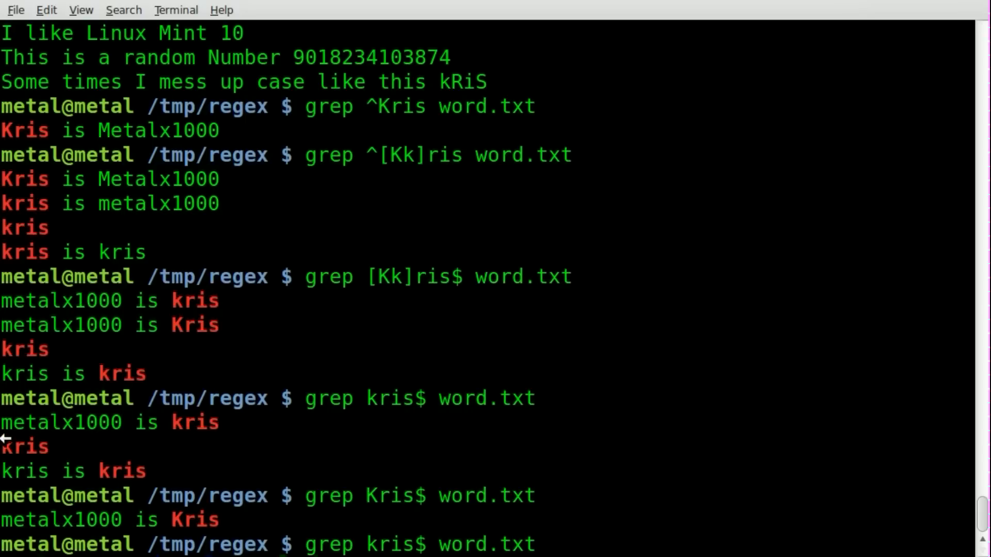
pyautogui.moveTo(415, 319)
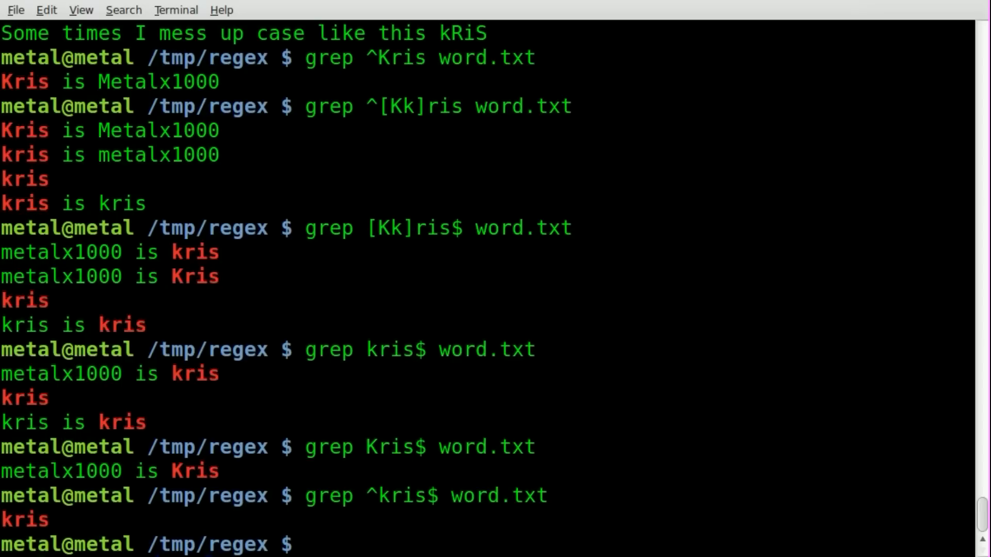
pyautogui.write('grep ^kris$ word.txt')
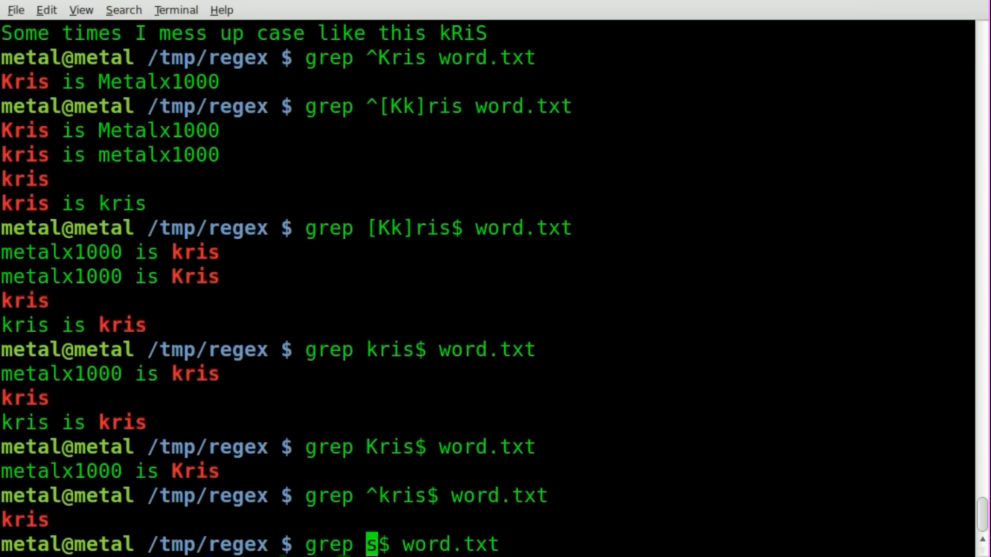
# Search word.txt for lines containing a digit: grep [0-9].
pyautogui.press('BackSpace')
pyautogui.write('[0-')
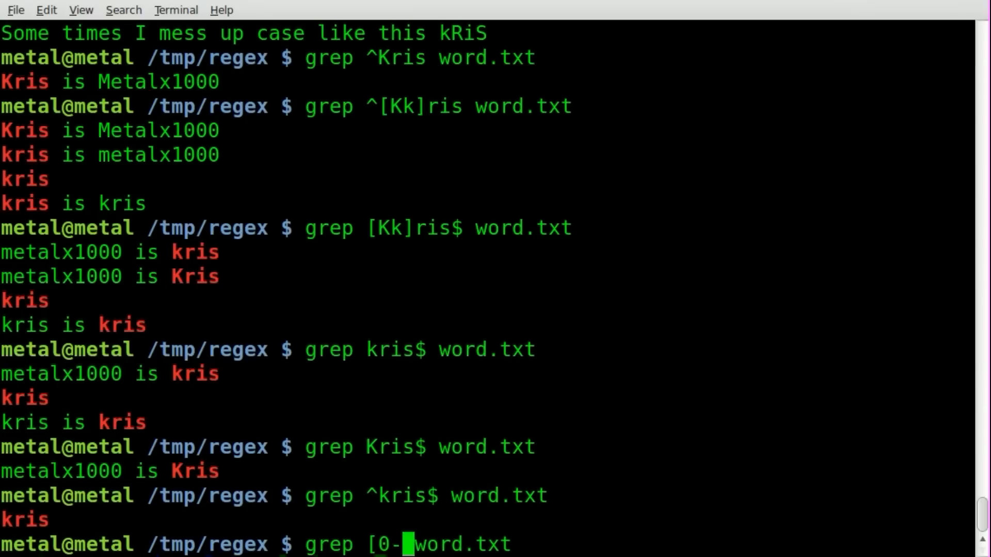
pyautogui.write('9]')
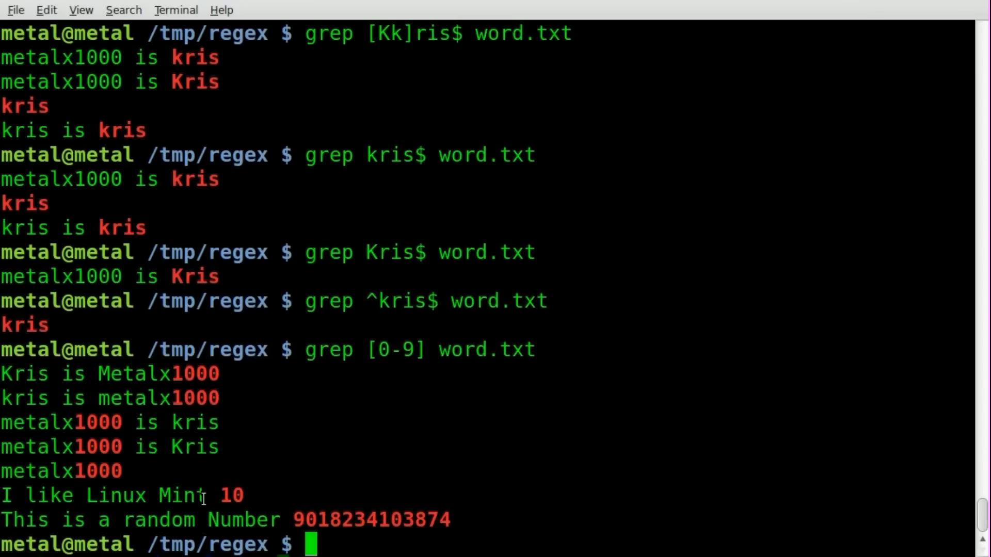
pyautogui.moveTo(384, 532)
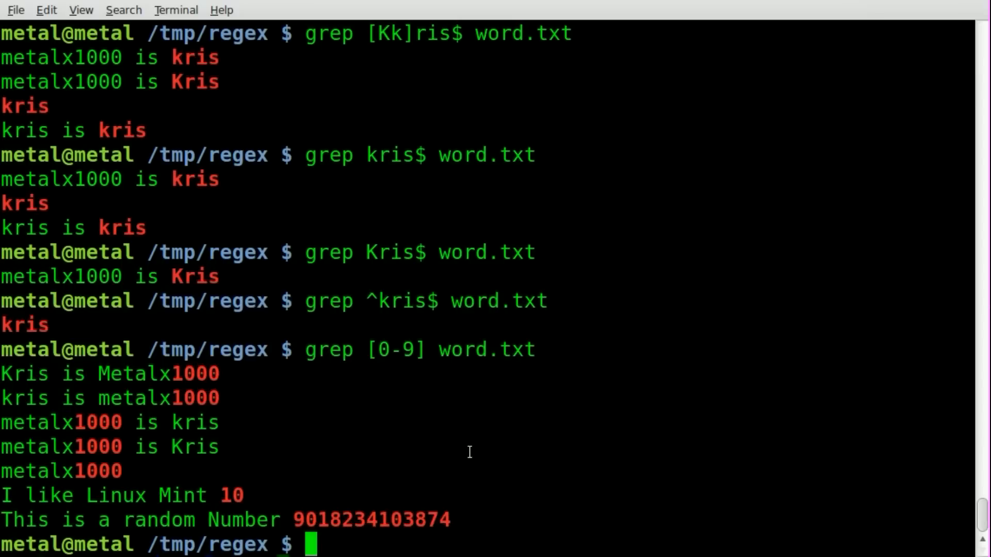
pyautogui.write('grep [0-9] word.txt')
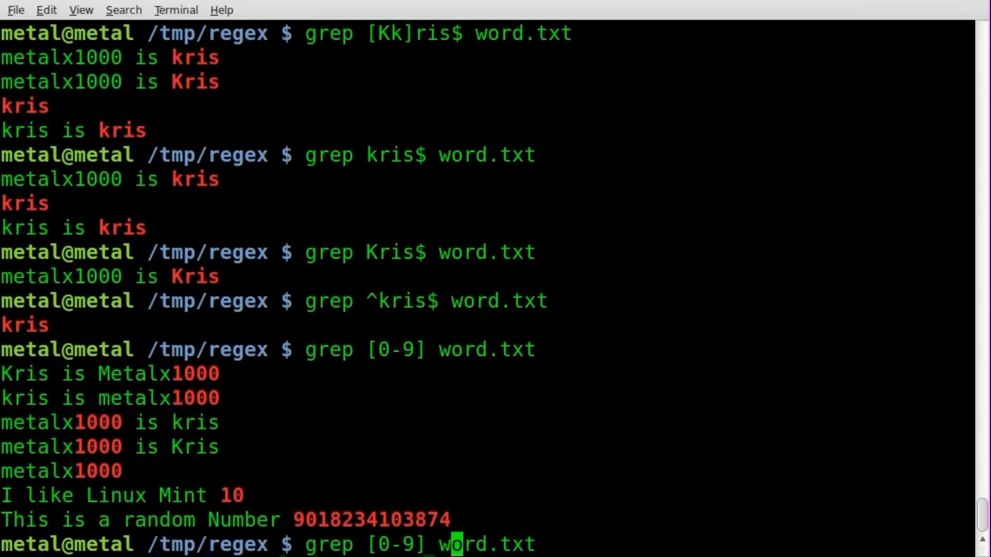
# Search for lines ending in a digit, then ending in three digits ([0-9][0-9][0-9]$).
pyautogui.write('$')
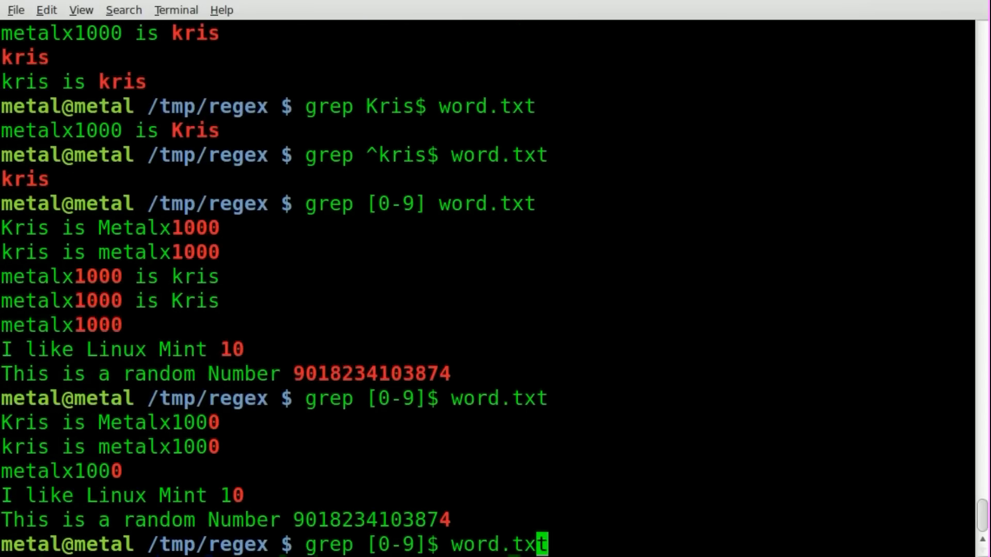
pyautogui.write('[0-9][0-9')
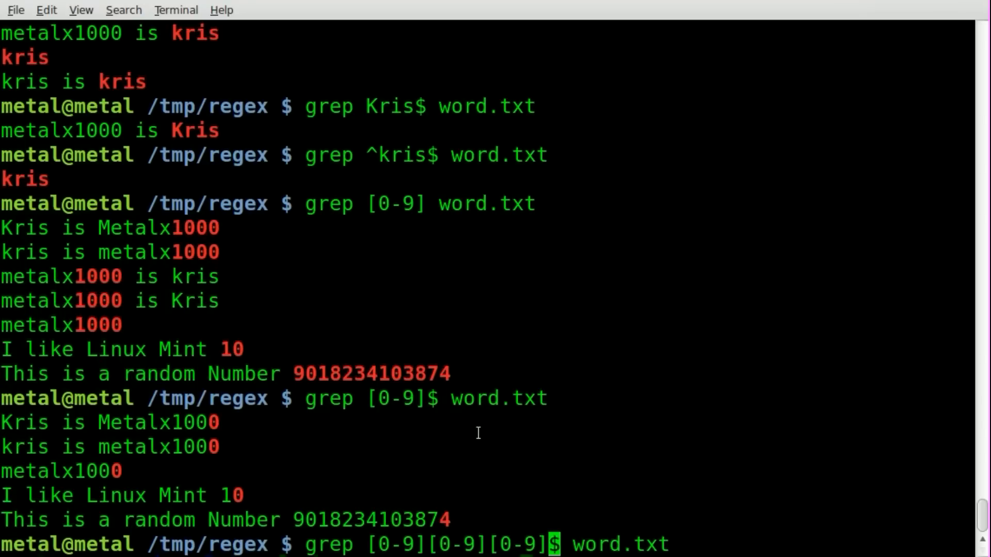
pyautogui.press('Return')
pyautogui.write('cat word.txt')
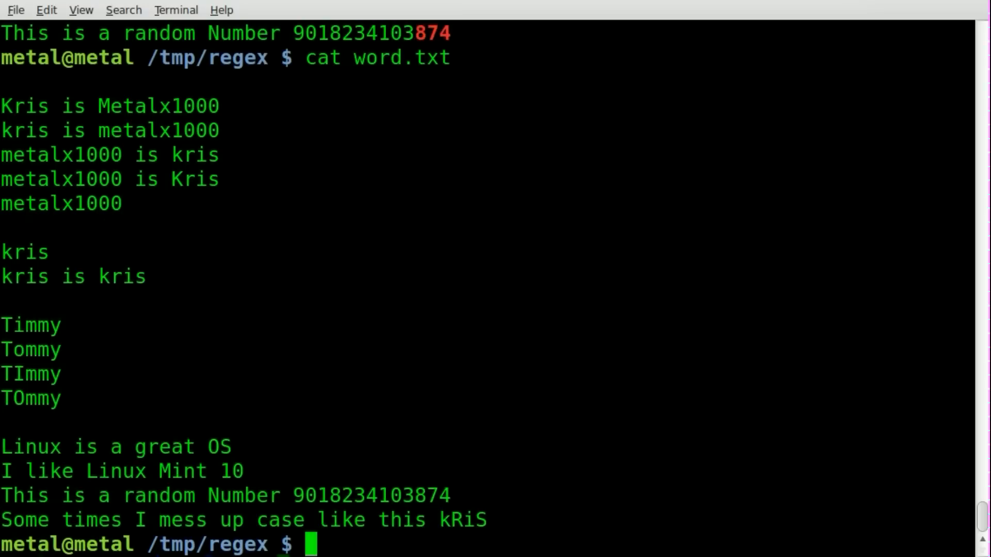
pyautogui.moveTo(659, 310)
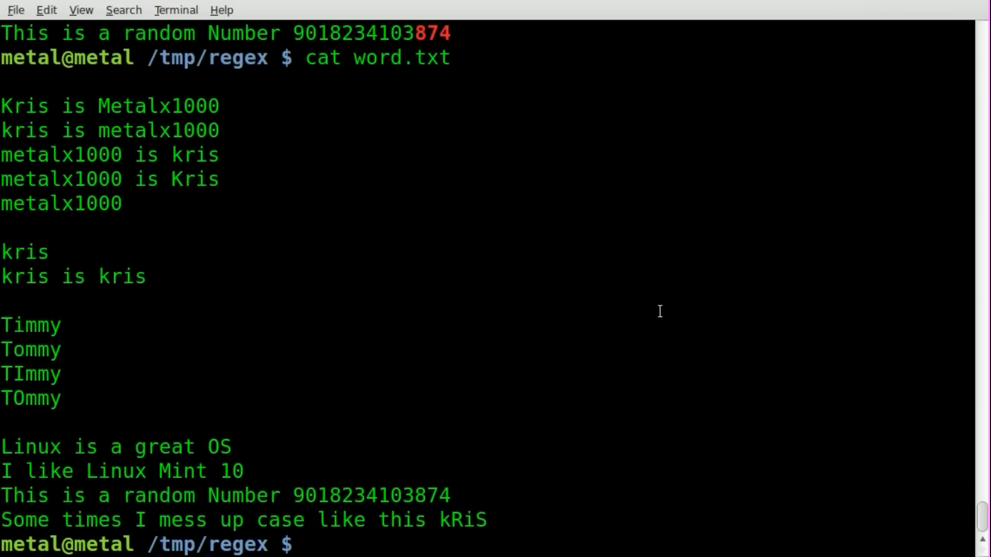
pyautogui.moveTo(379, 339)
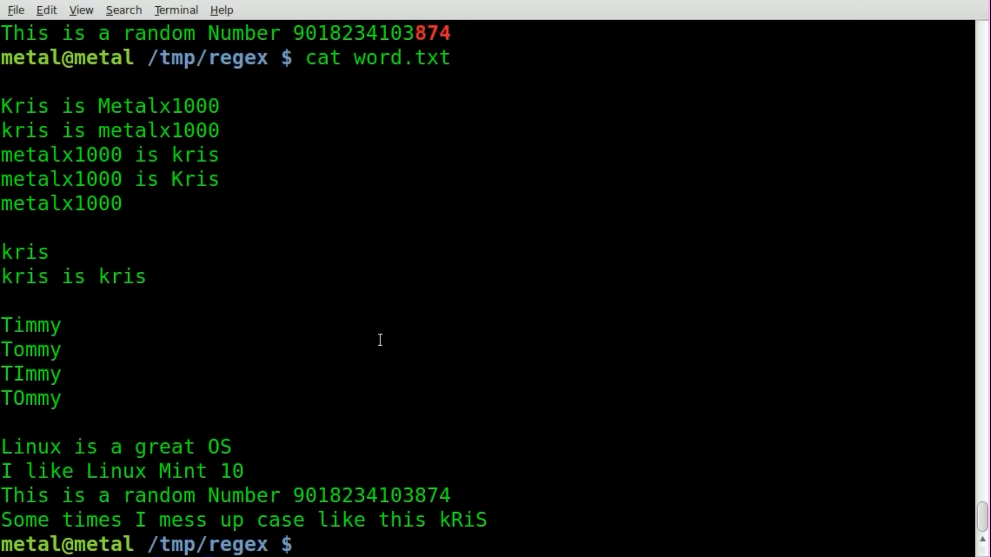
# Reprint word.txt and begin a new bracket-pattern grep command.
pyautogui.write('grep [0-9][0-9][0-9]$ word.txt')
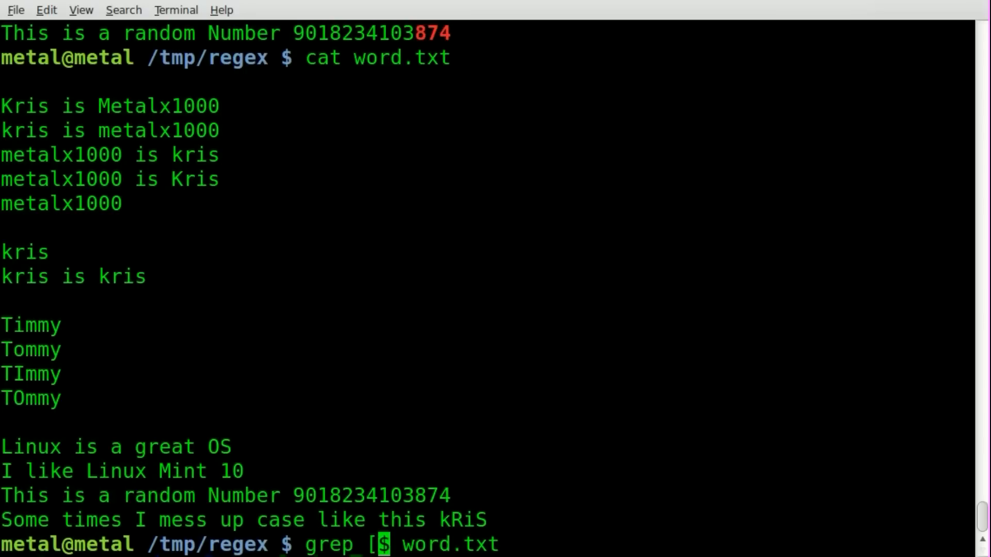
# Run grep ^kris$ word.txt to match the lone kris line.
pyautogui.write('^')
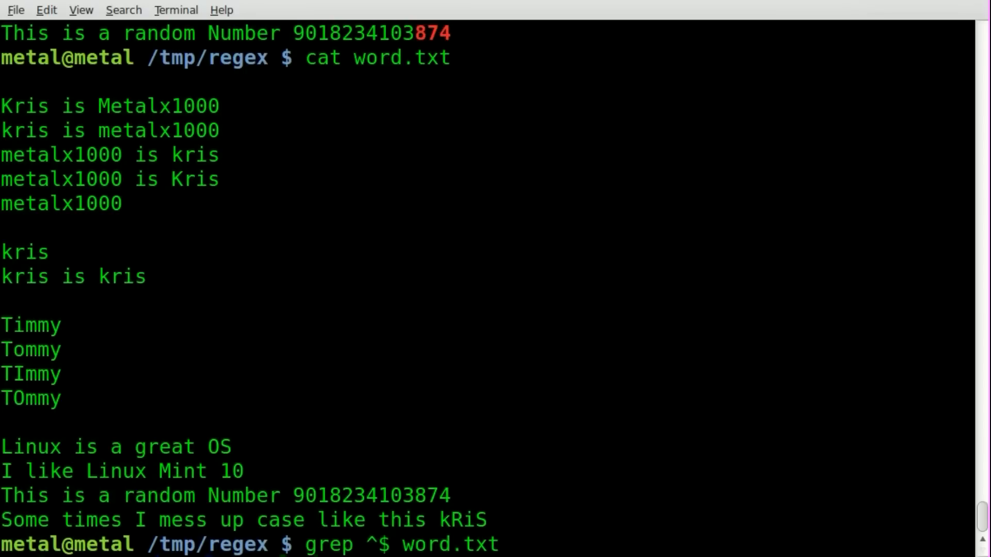
pyautogui.write('kris')
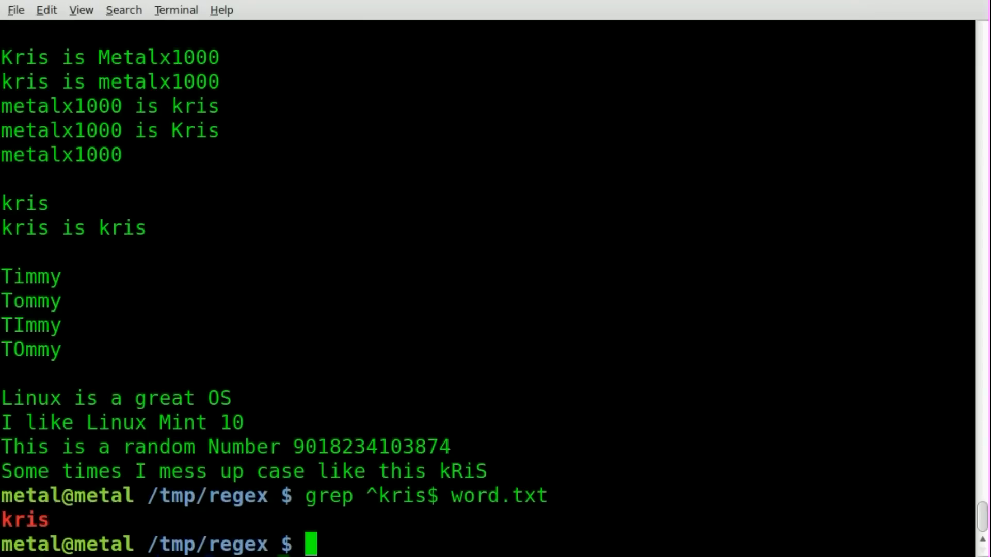
pyautogui.write('grep ^kr$ word.txt')
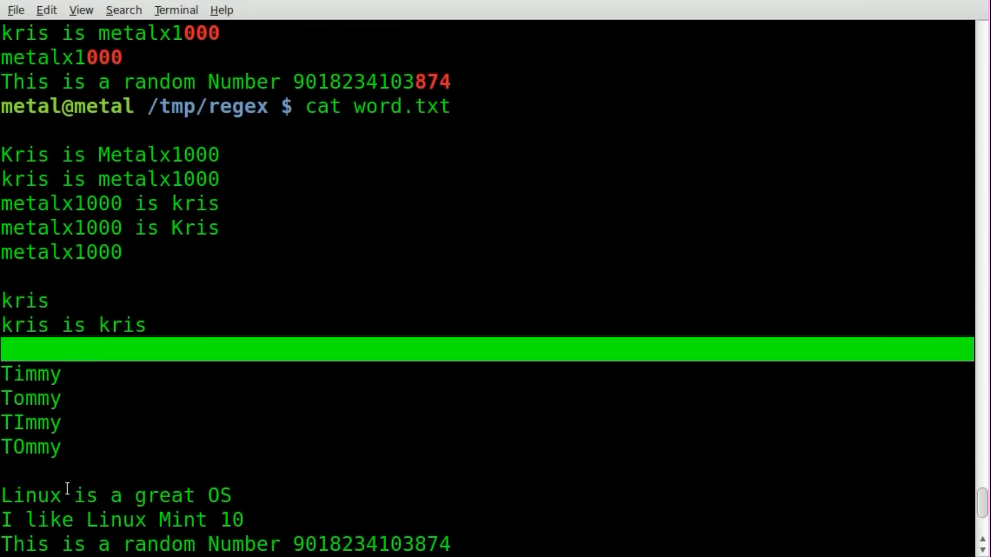
# Search for empty lines with grep ^$ word.txt, then add -v to invert it.
pyautogui.press('Return')
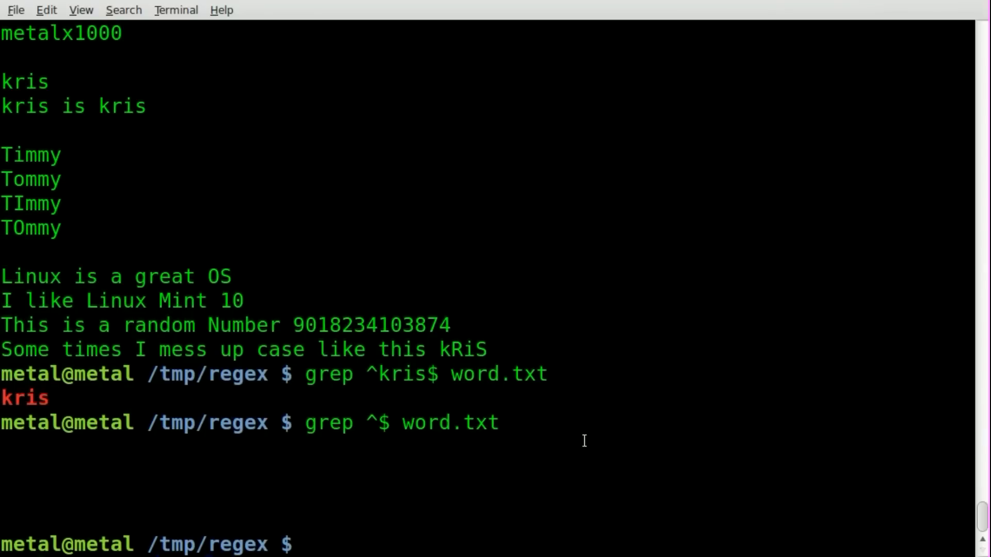
pyautogui.write('grep ^$ word.txt')
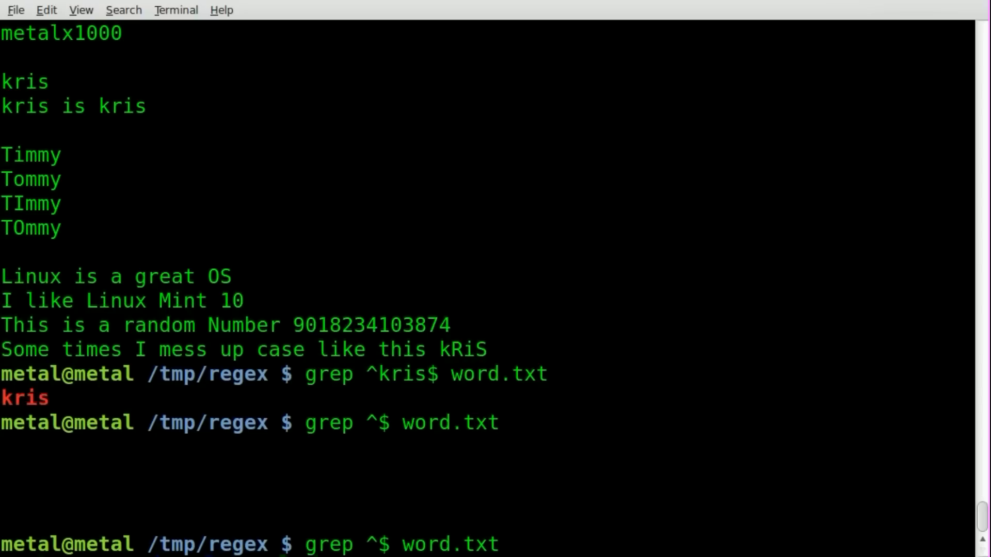
pyautogui.write('-v')
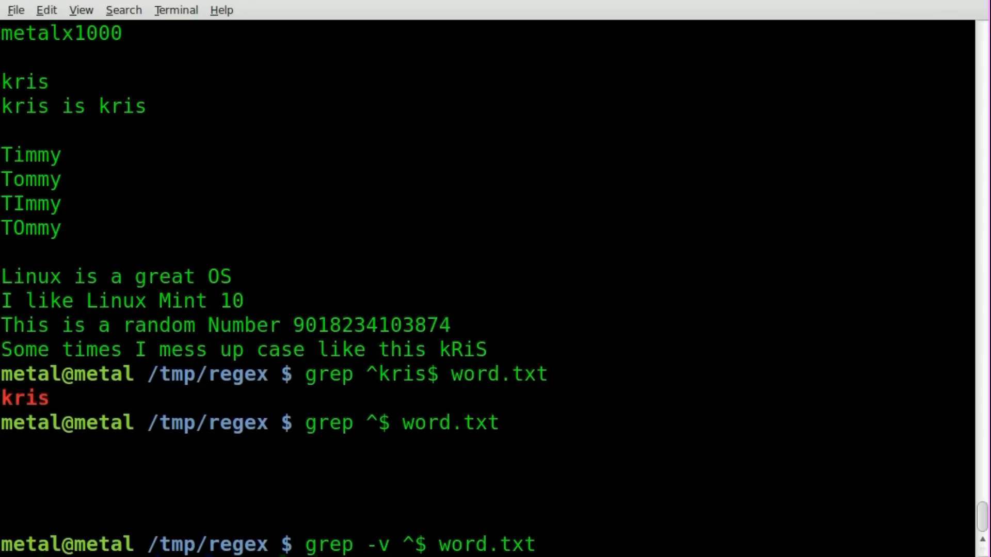